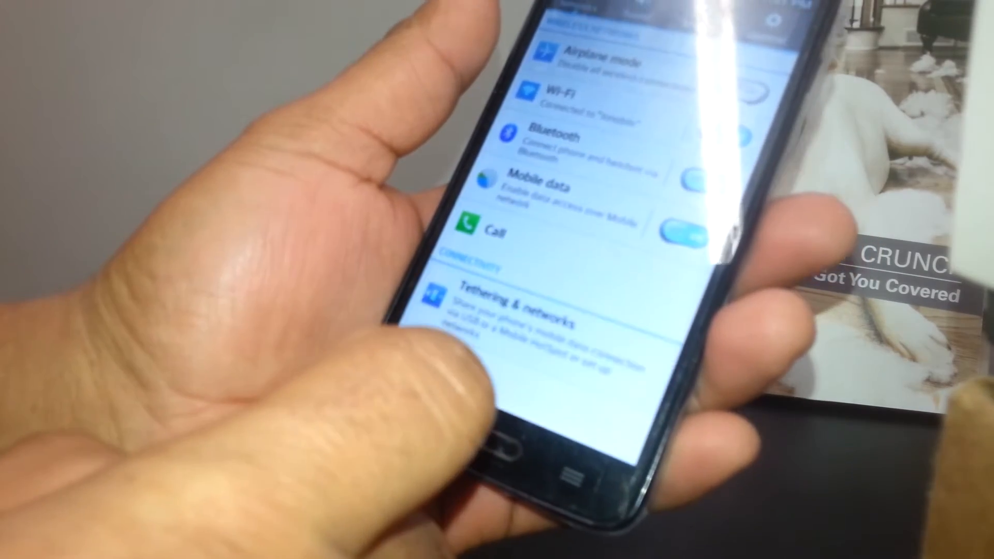
Scroll down through the new blank access point's fields
scroll("down", 3)
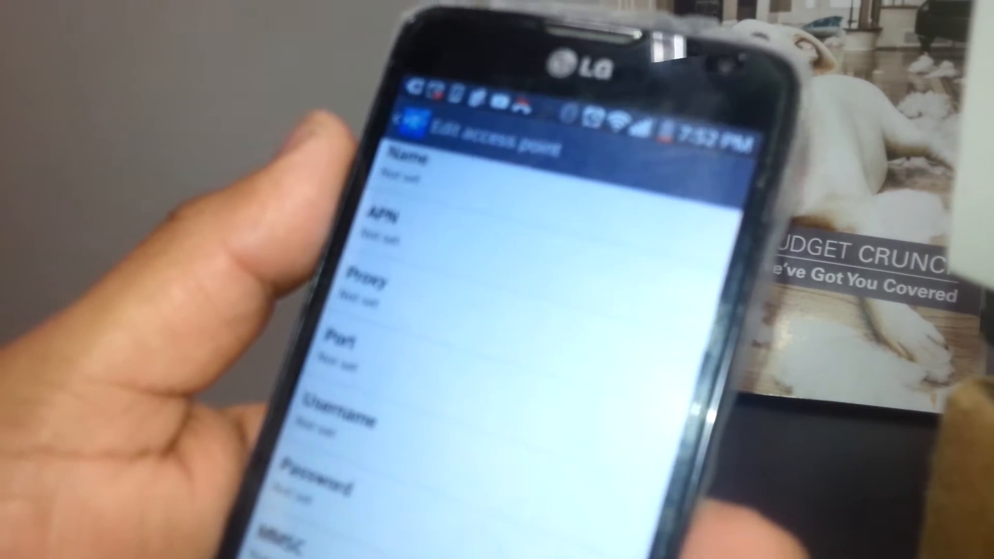
Name the new access point SaskTel
left_click(412, 162)
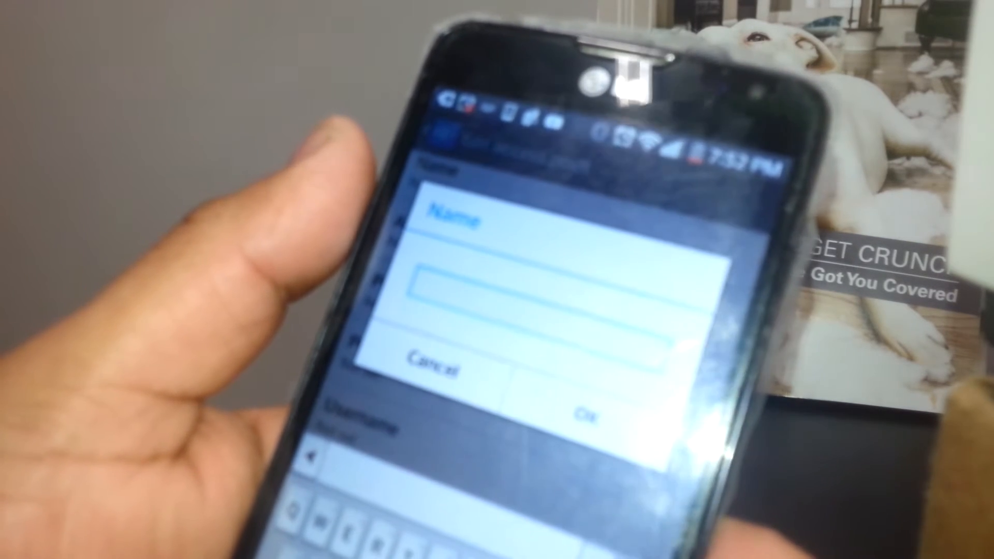
type("SaskTel")
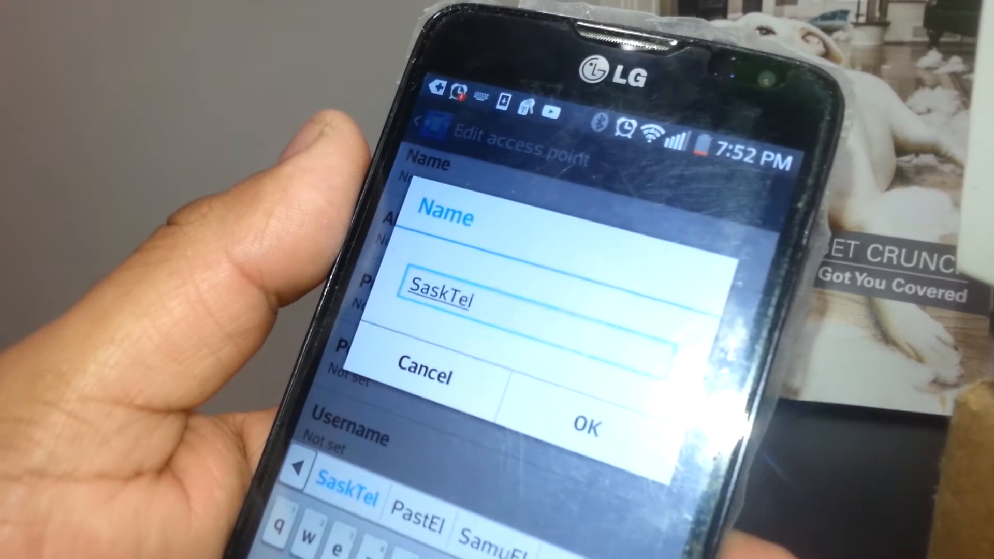
left_click(583, 425)
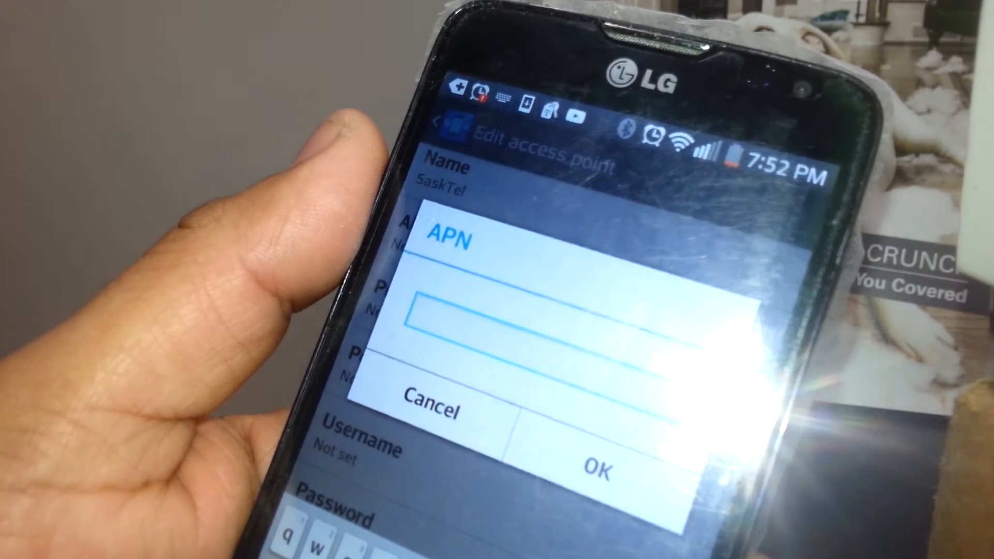
Set the access point's APN to pda.stm.sk.ca
type("pda")
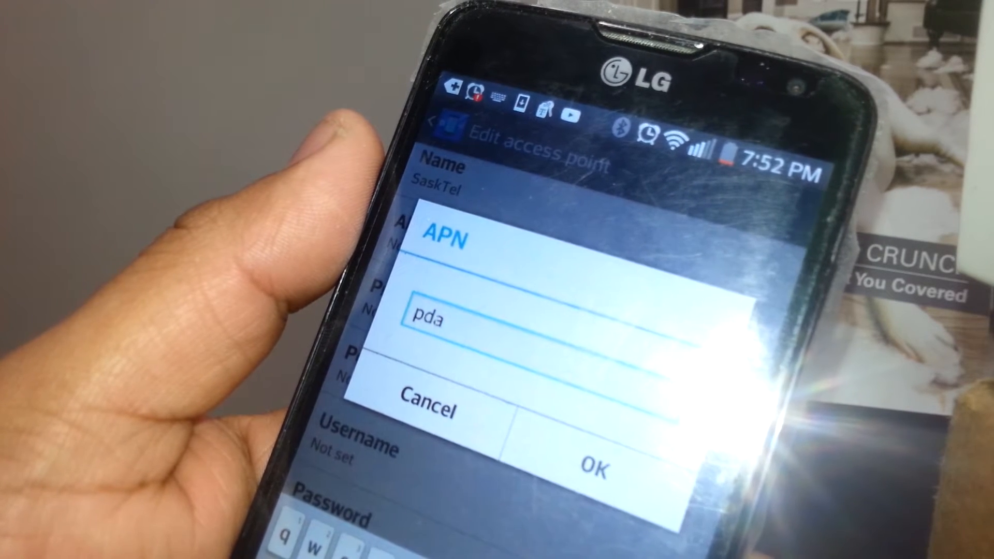
type(".")
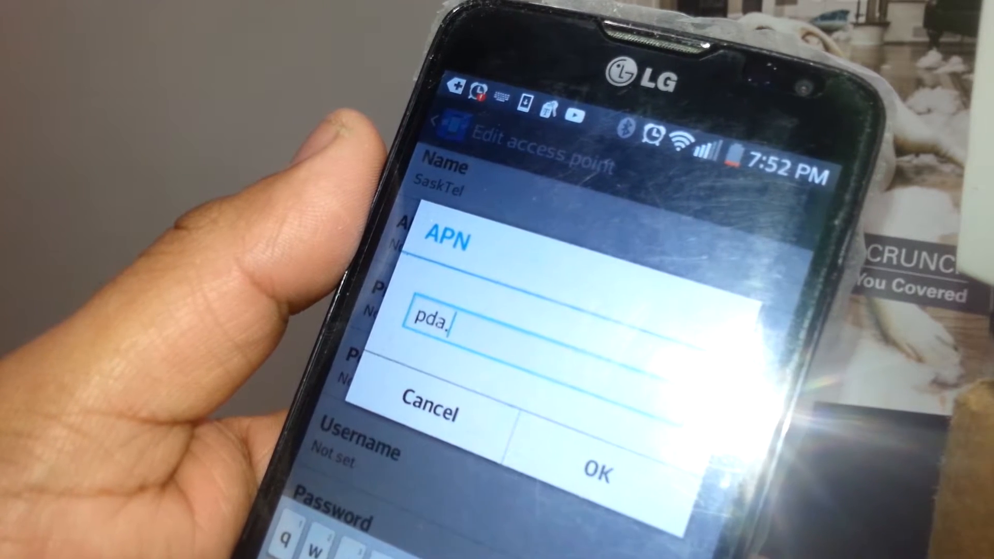
type("stm")
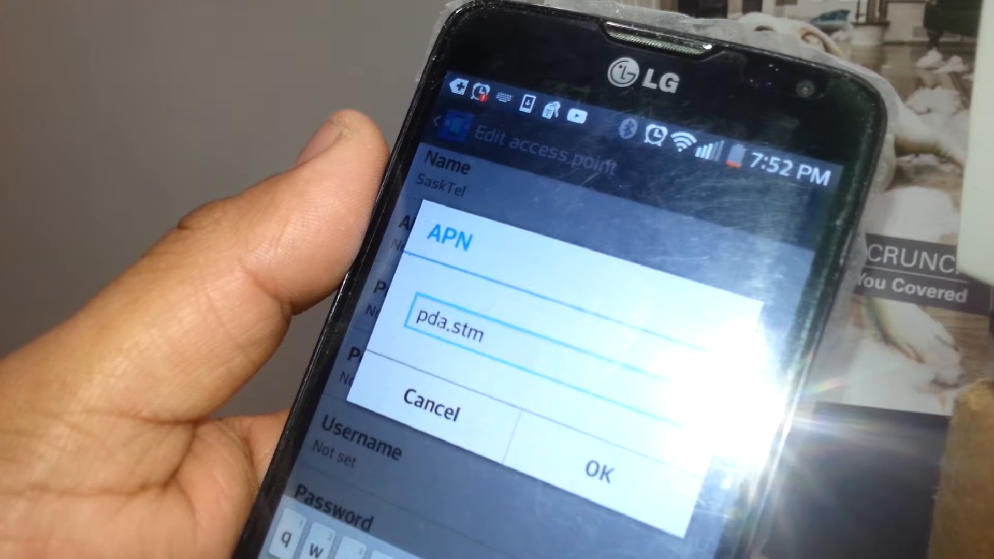
type(".sk.")
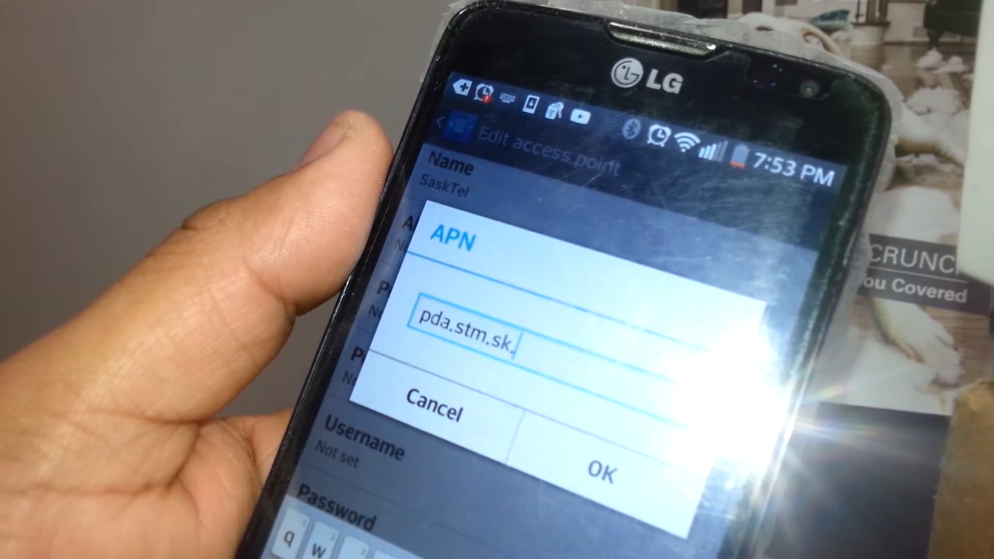
type("ca")
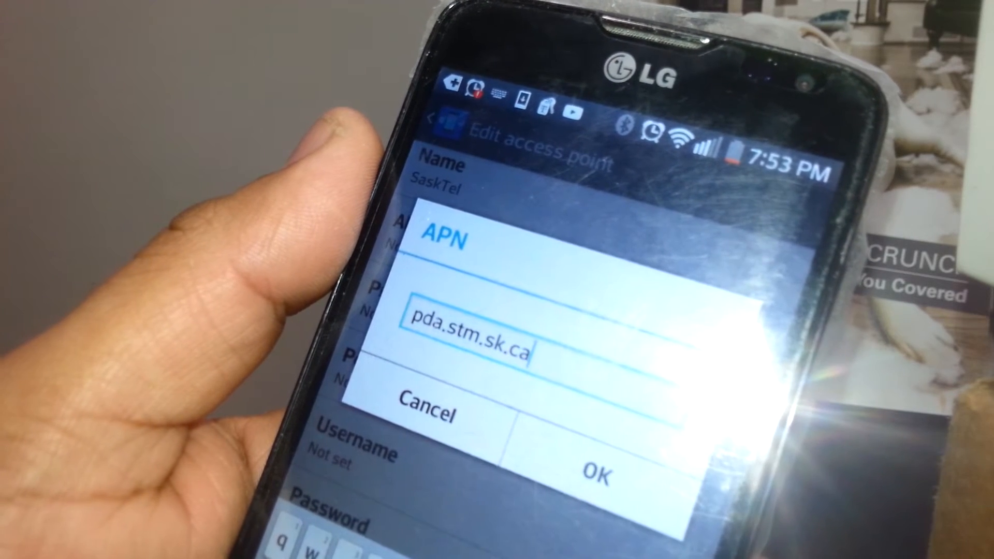
left_click(599, 475)
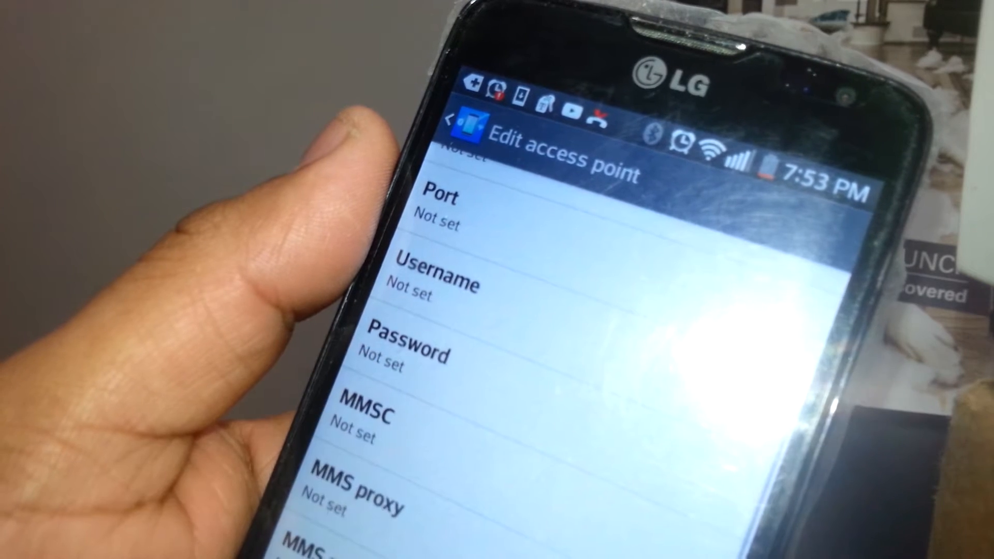
left_click(364, 416)
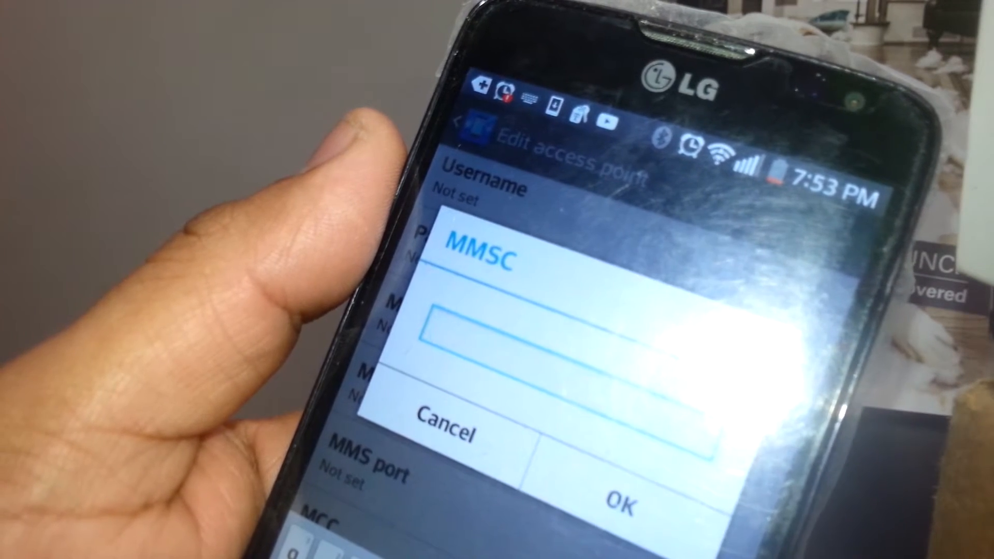
type("htt")
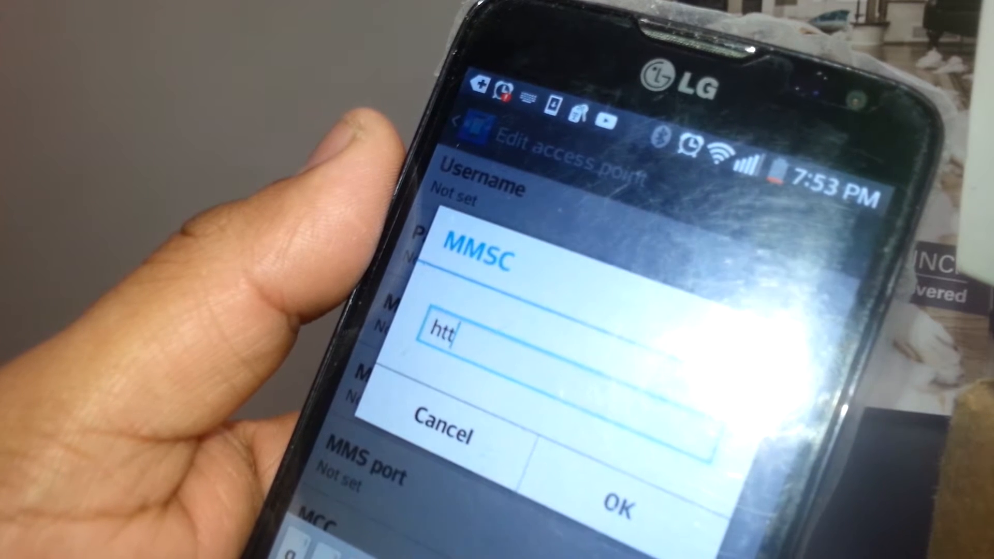
type("p")
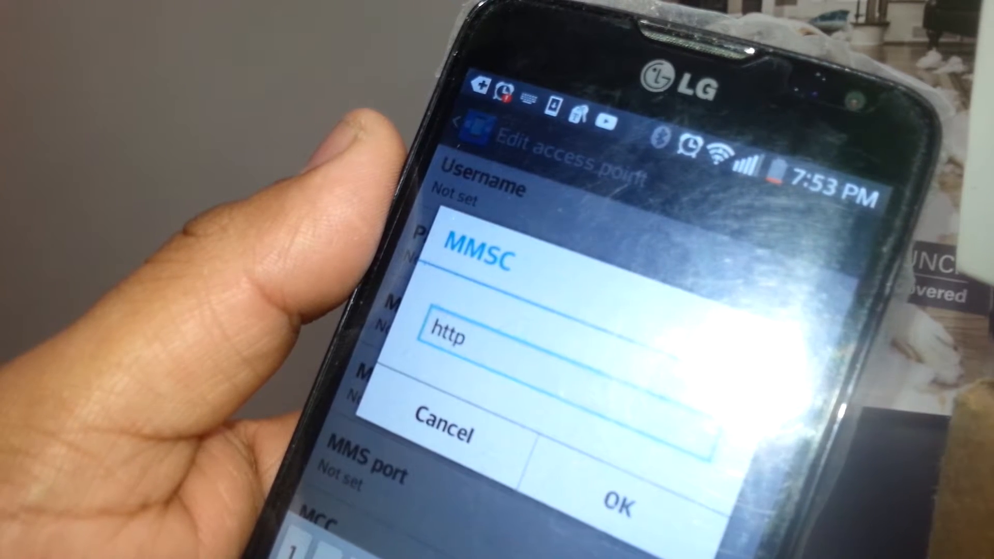
type(":")
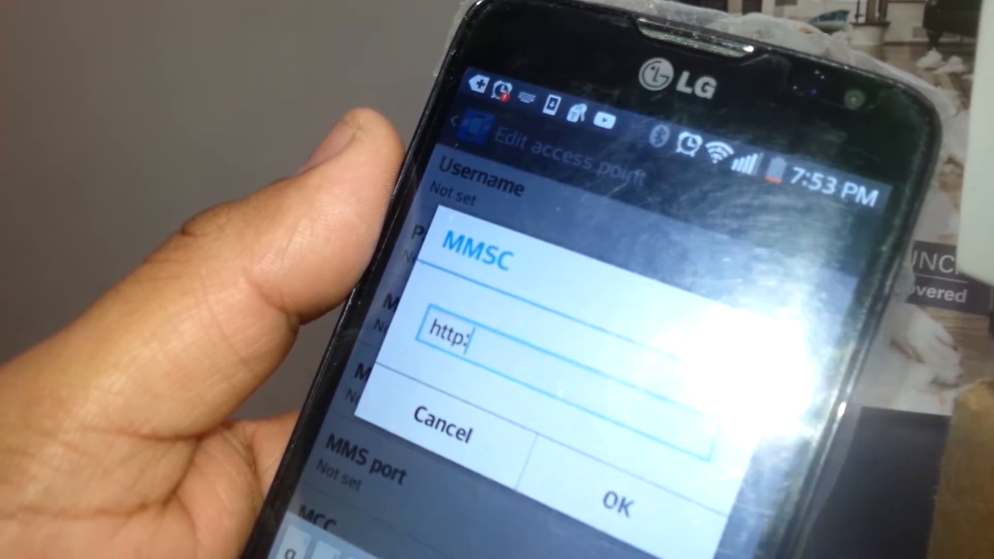
type("//")
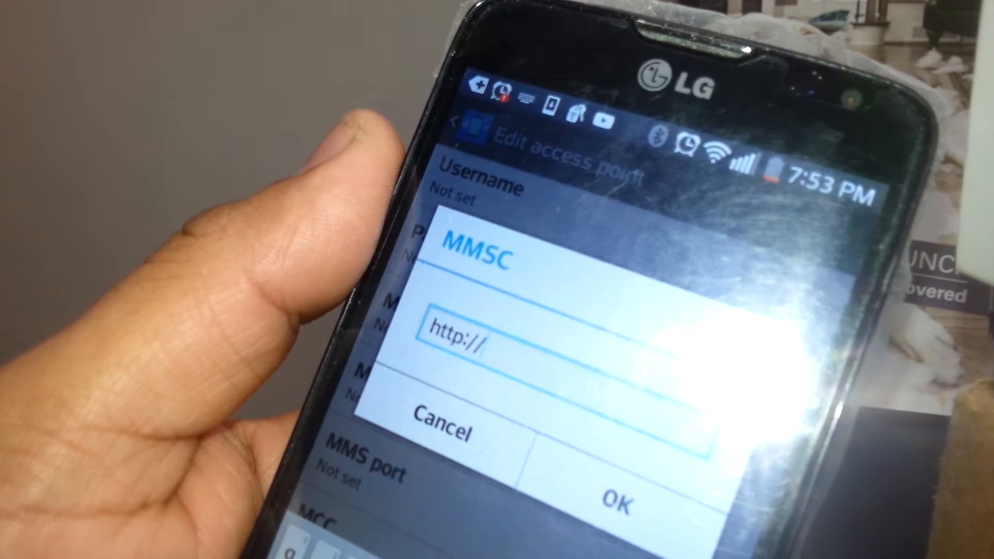
type("mm")
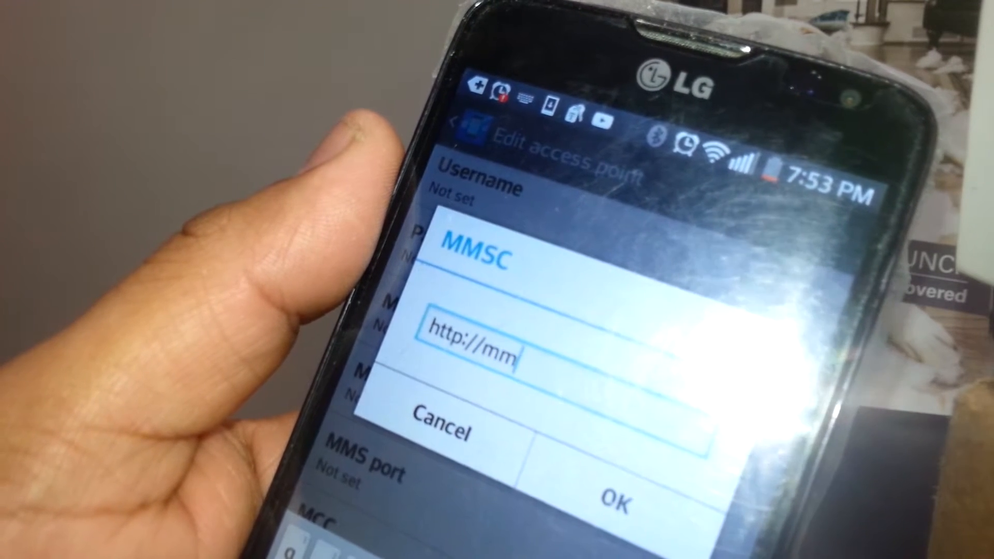
type("s.")
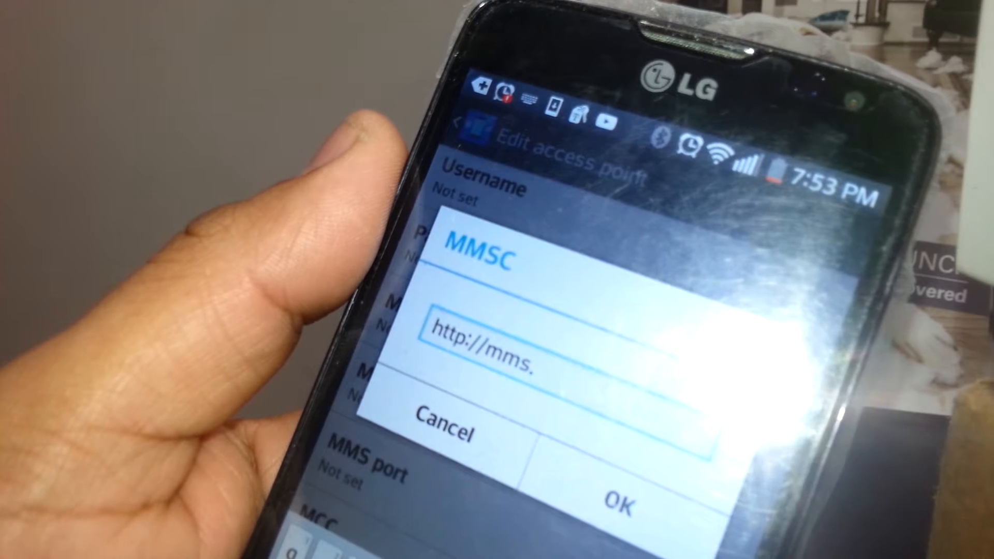
type("sas")
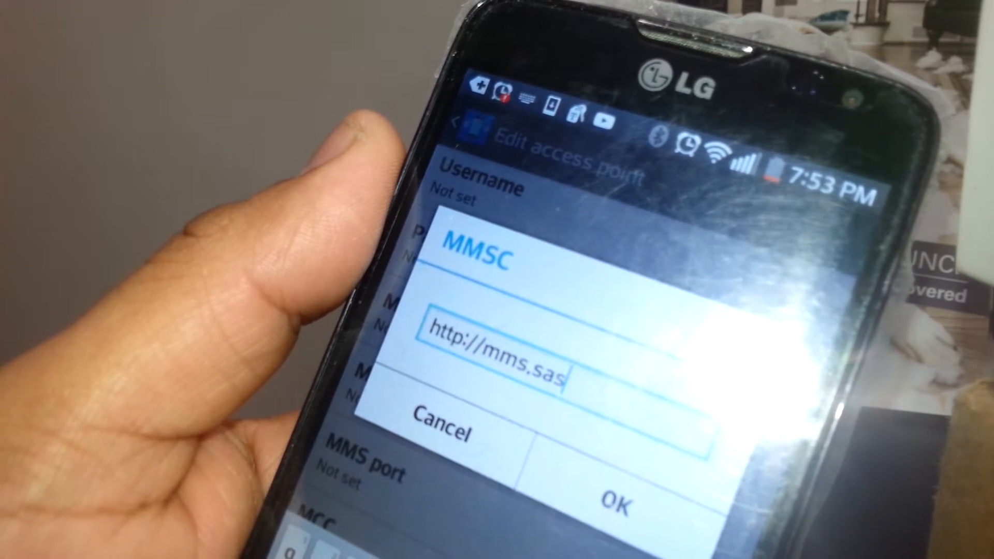
type("k")
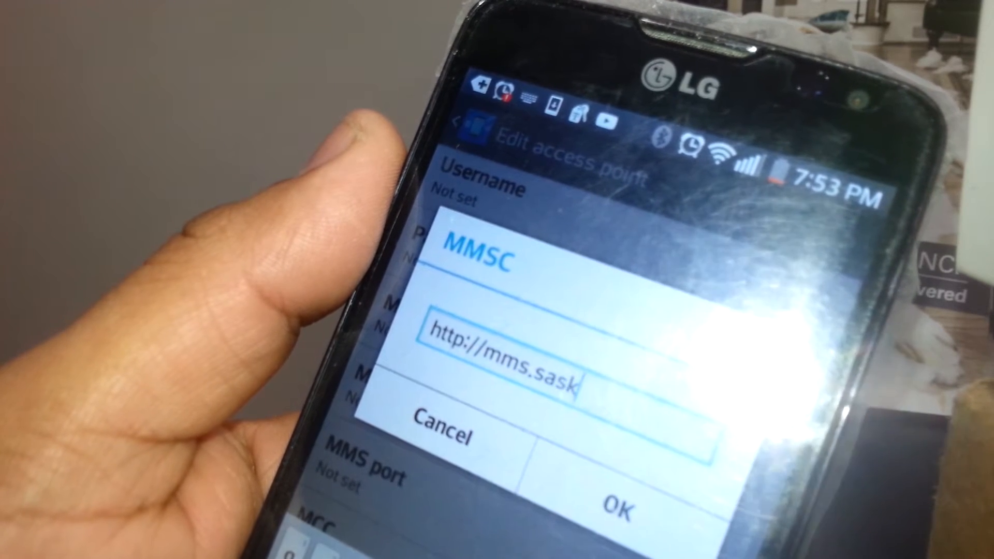
type("tel")
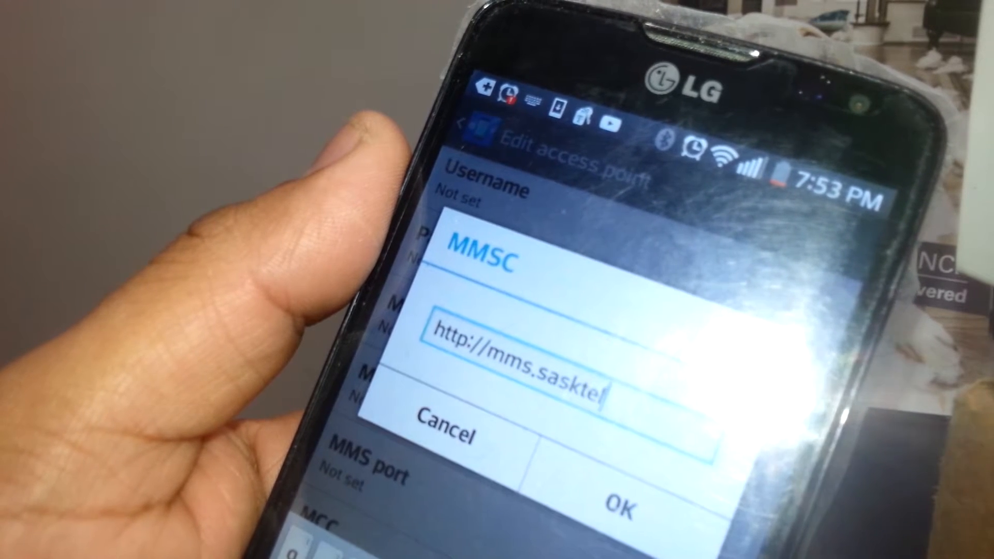
type(".com/")
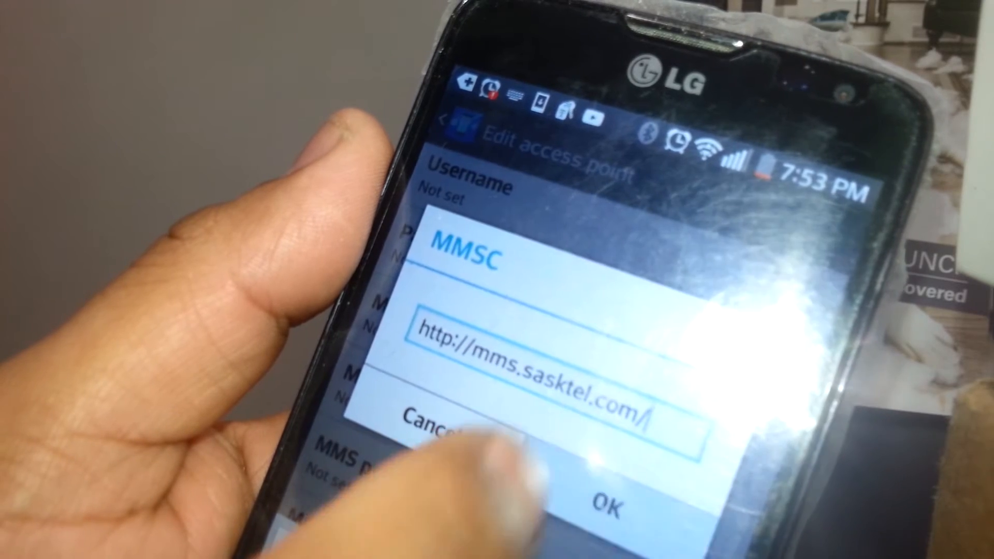
Save the MMSC, then set MMS proxy mig.sasktel.com and MMS port 80
left_click(606, 507)
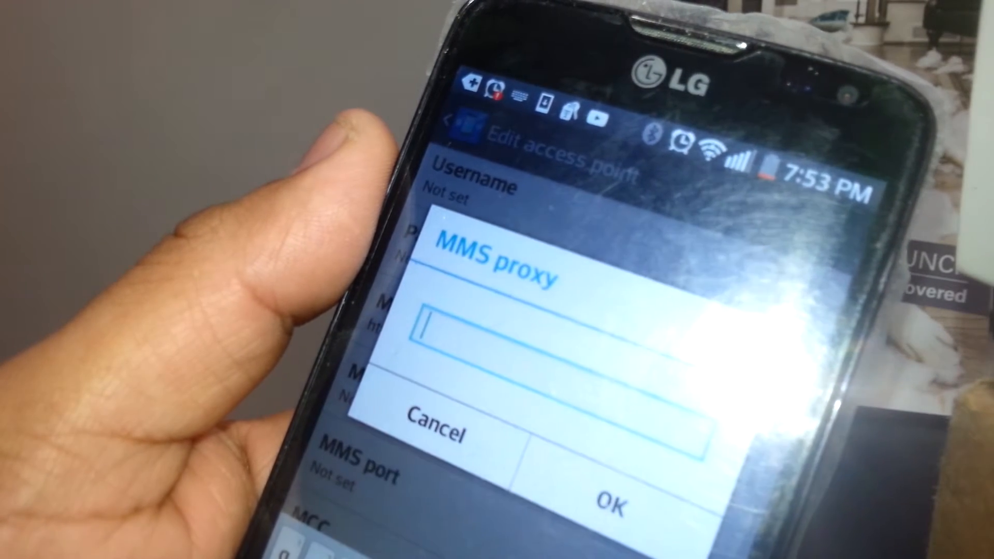
type("mig.")
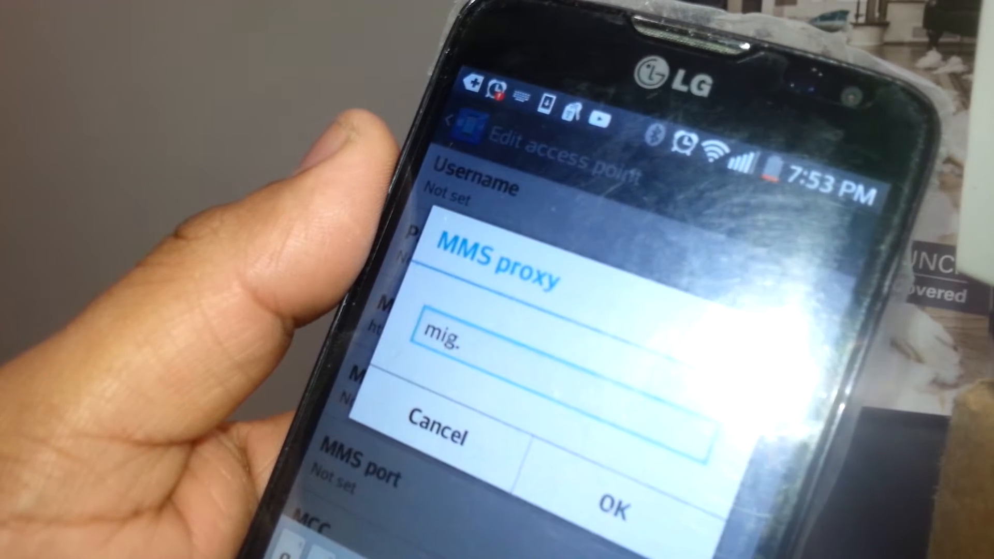
type("sas")
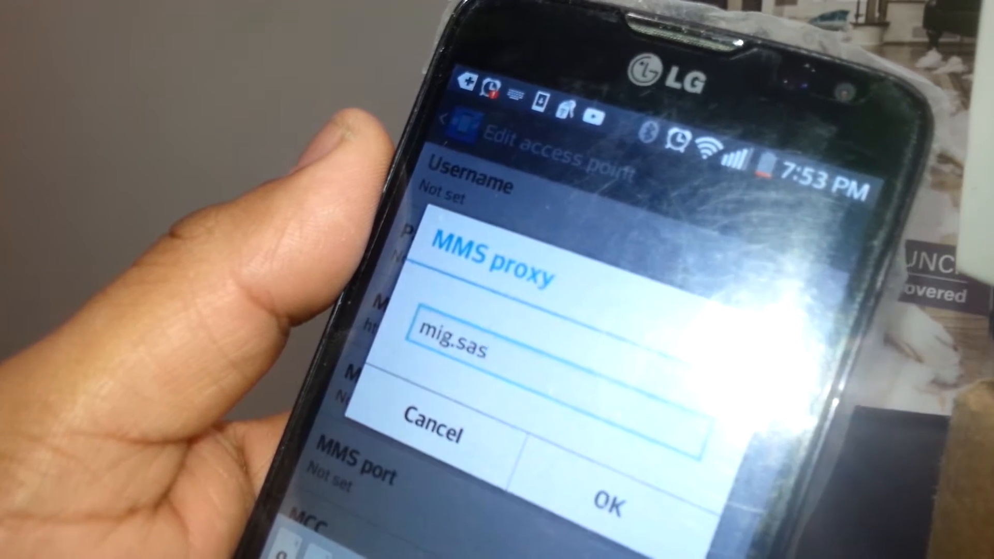
type("kte")
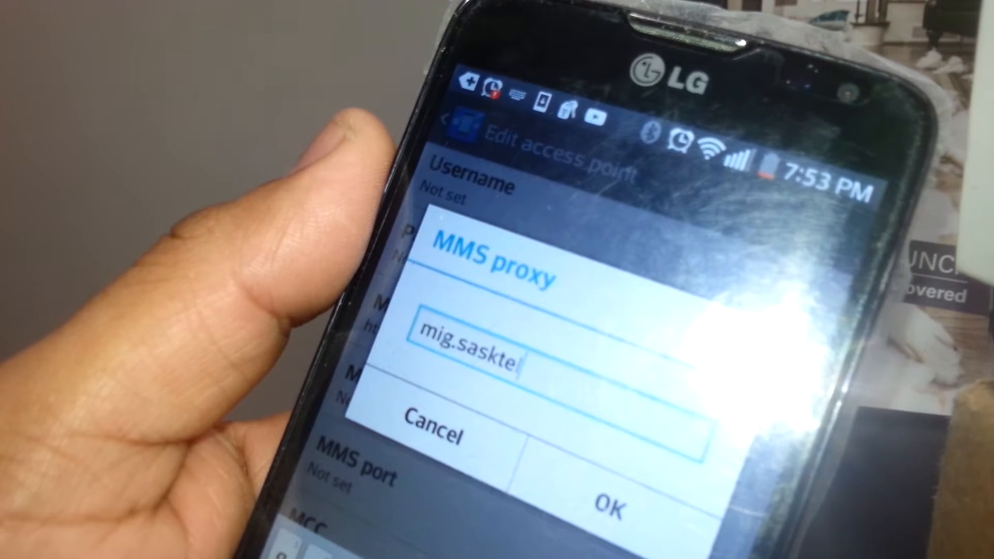
type("l.com")
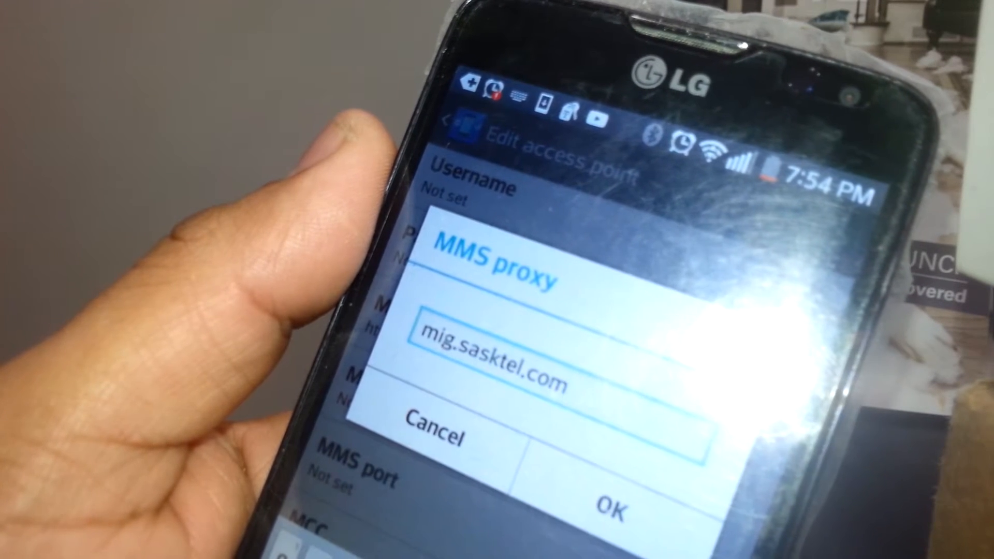
left_click(605, 510)
type("8")
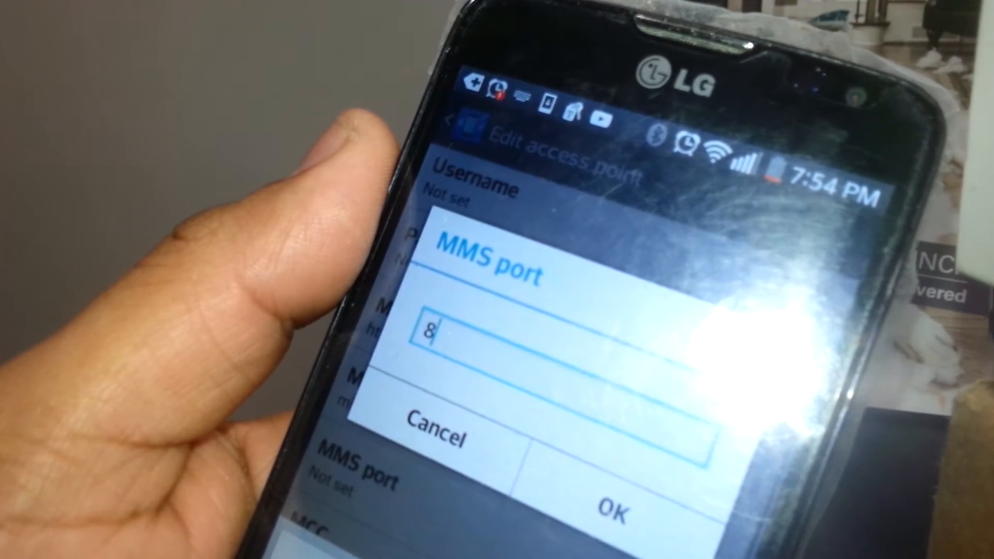
left_click(614, 513)
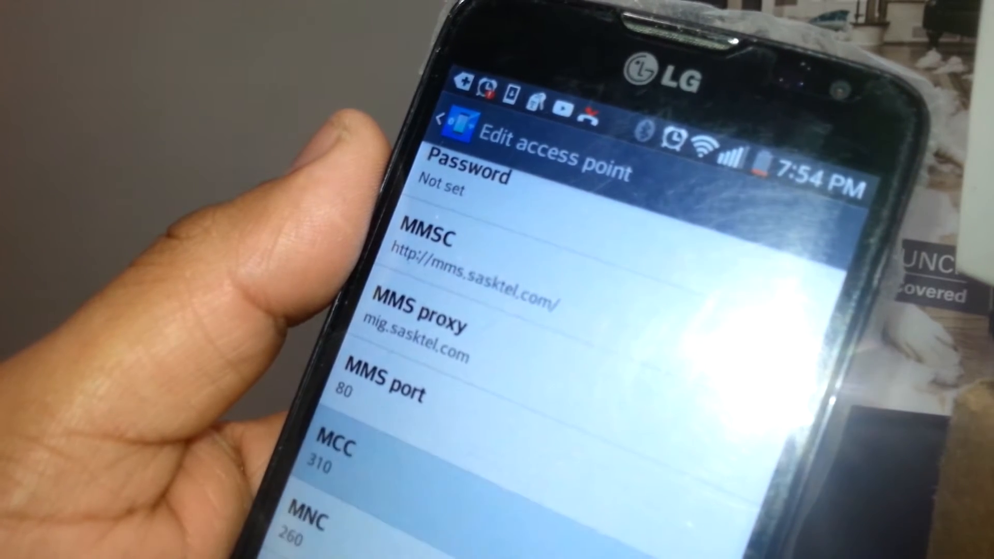
Set the access point's MCC to 302 and MNC to 780
left_click(336, 451)
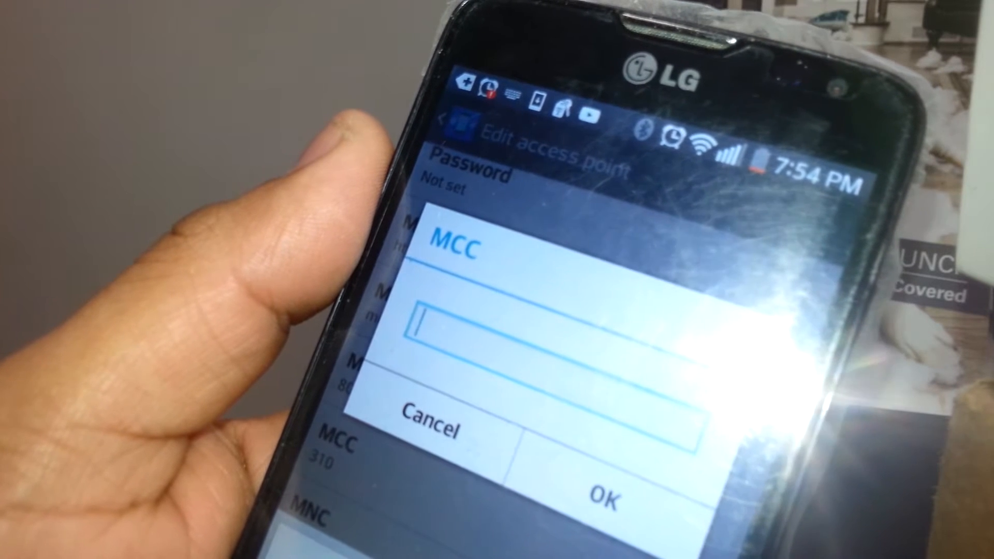
type("302")
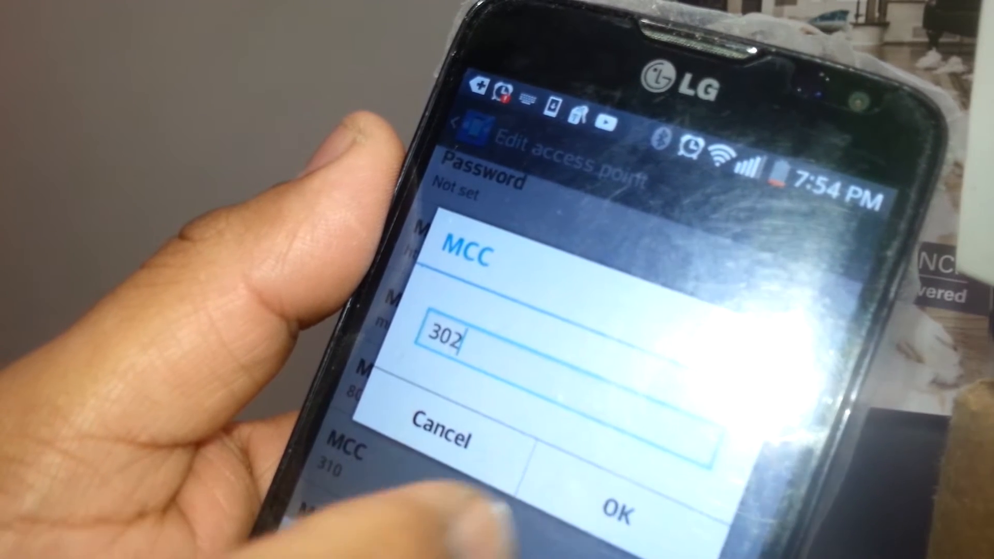
left_click(608, 511)
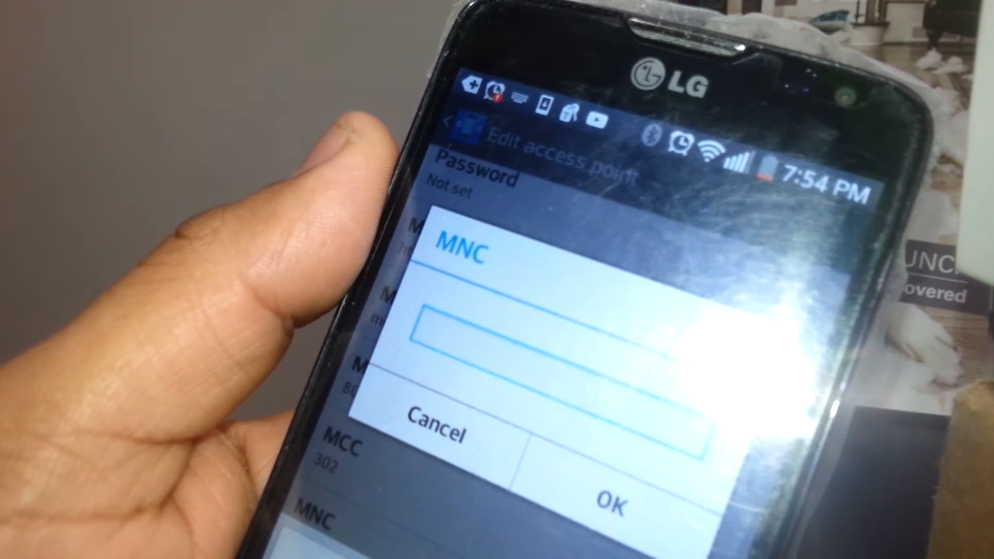
type("780")
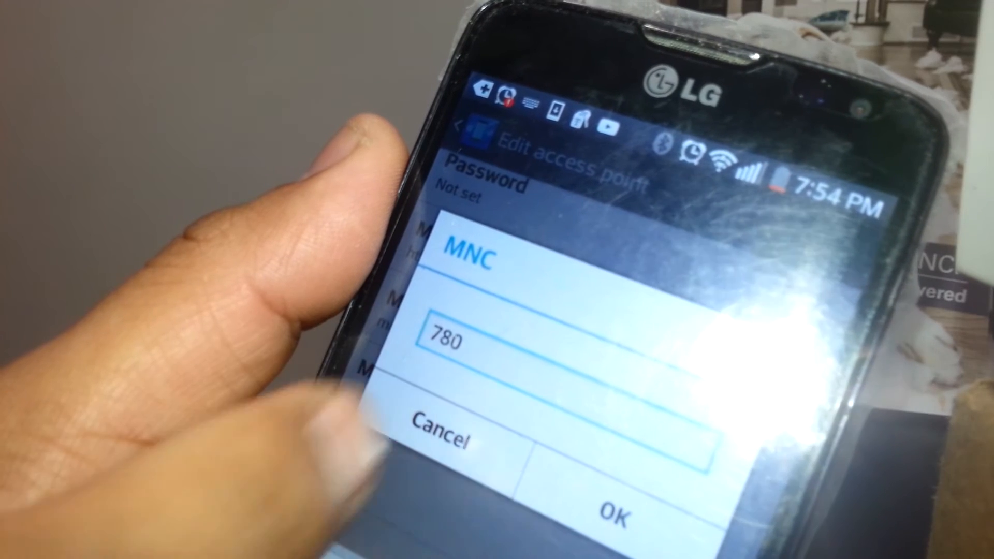
left_click(614, 504)
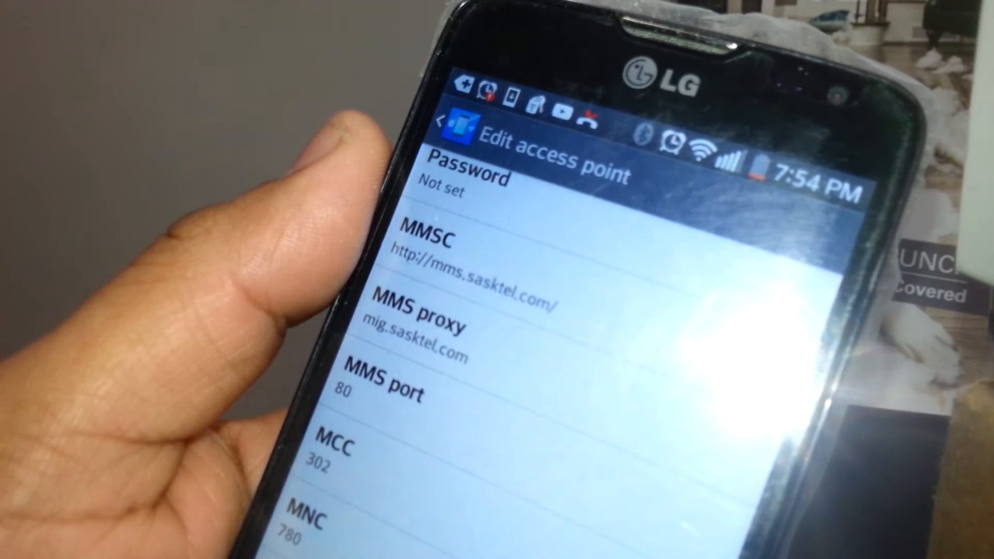
Scroll through the Edit access point screen to review the SaskTel entries
scroll("up", 3)
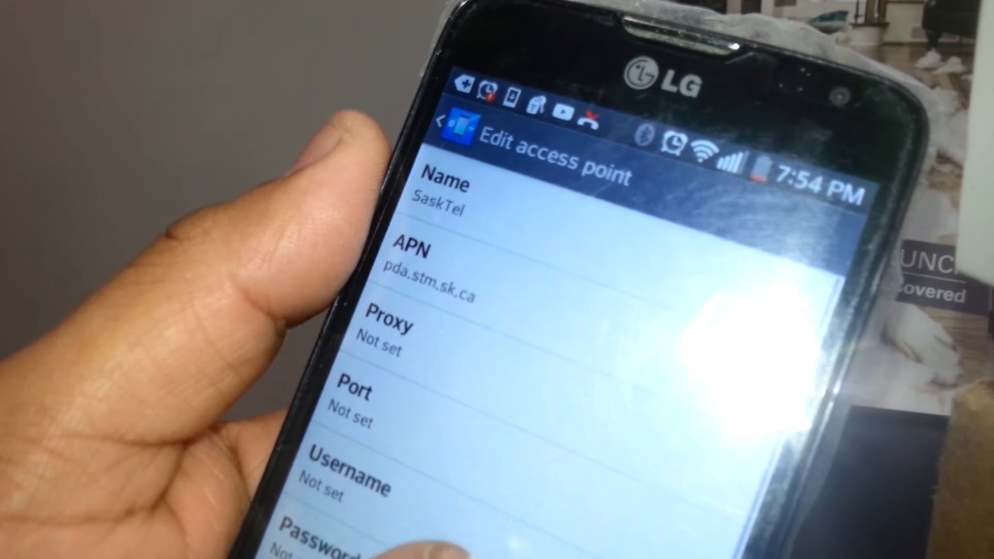
scroll("down", 3)
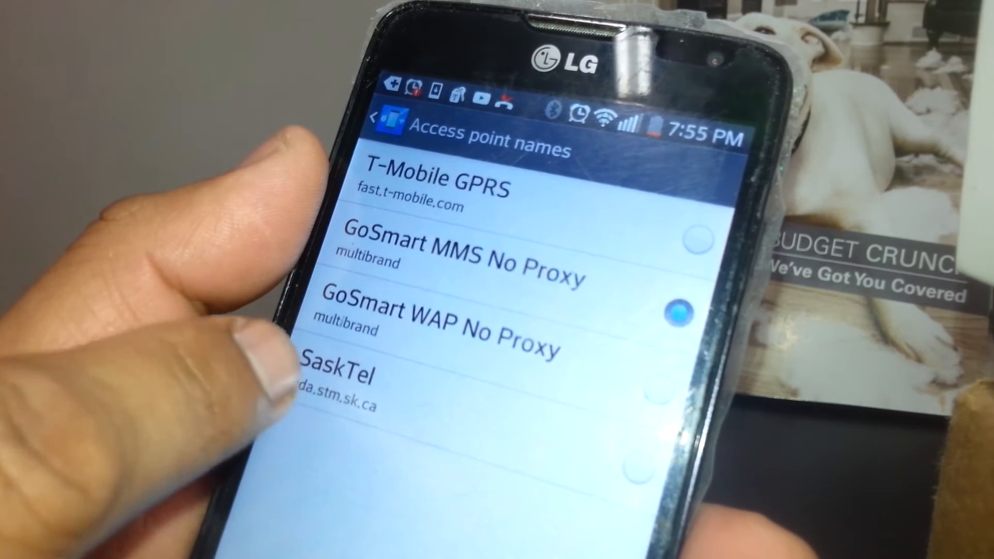
Make SaskTel the active access point and return to the apps screen
left_click(646, 472)
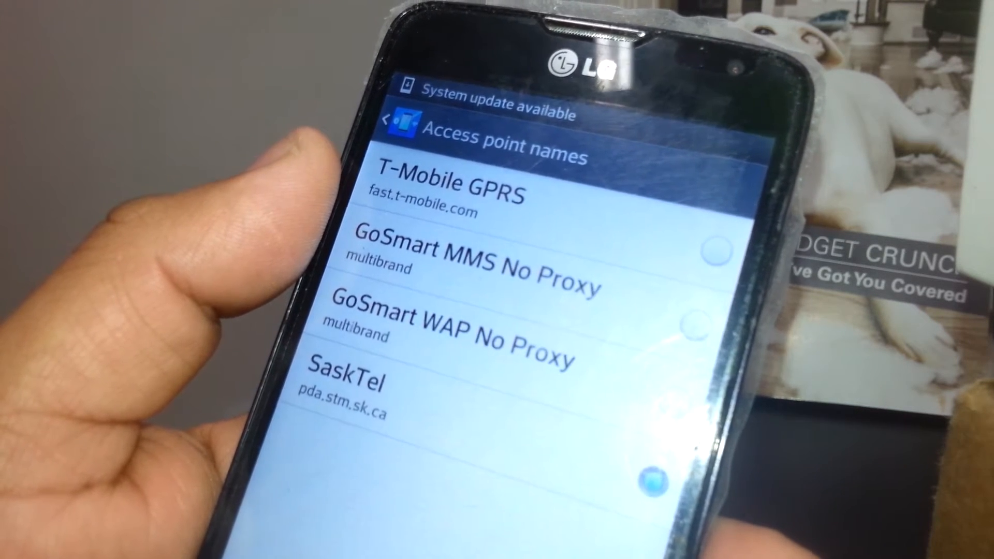
left_click(385, 119)
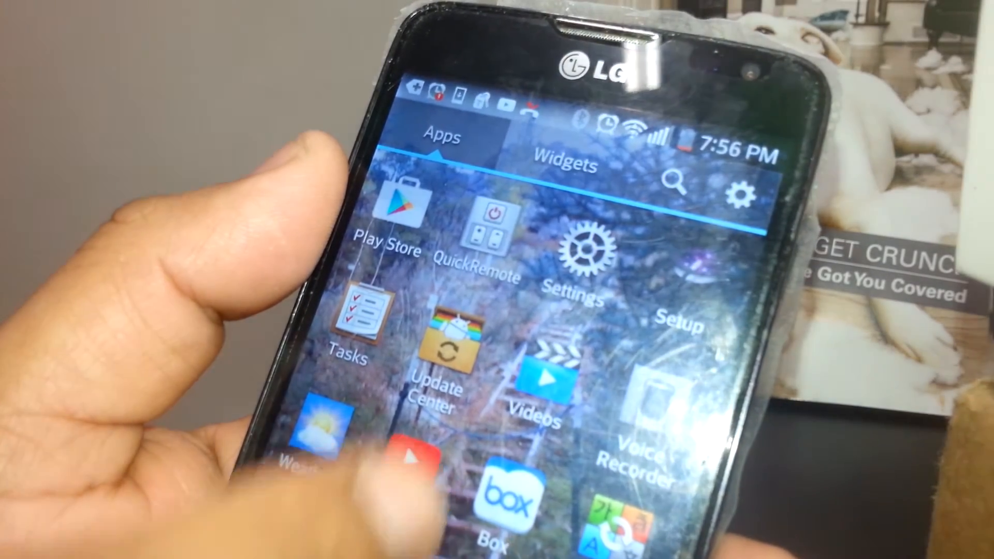
Navigate back through Settings to the SaskTel access point editor
left_click(577, 253)
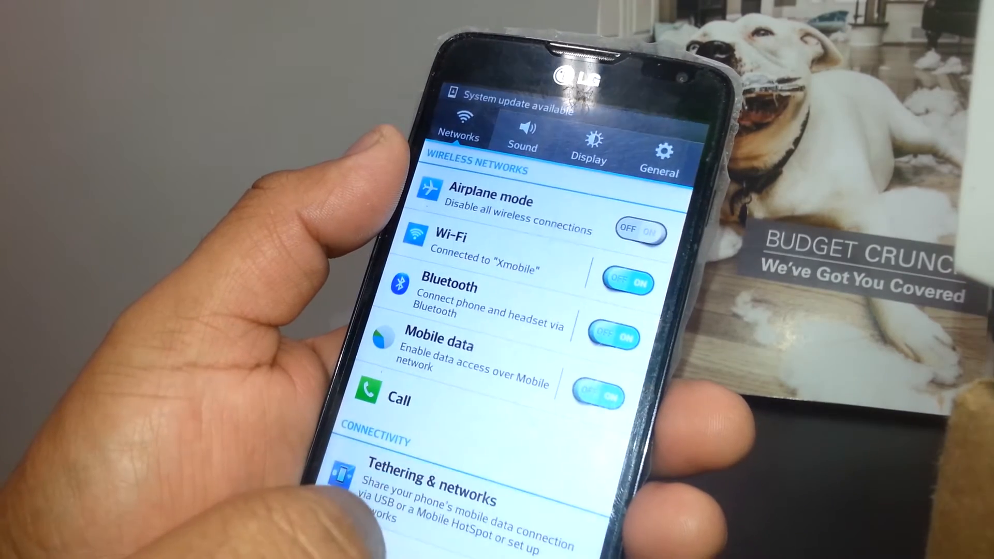
left_click(444, 495)
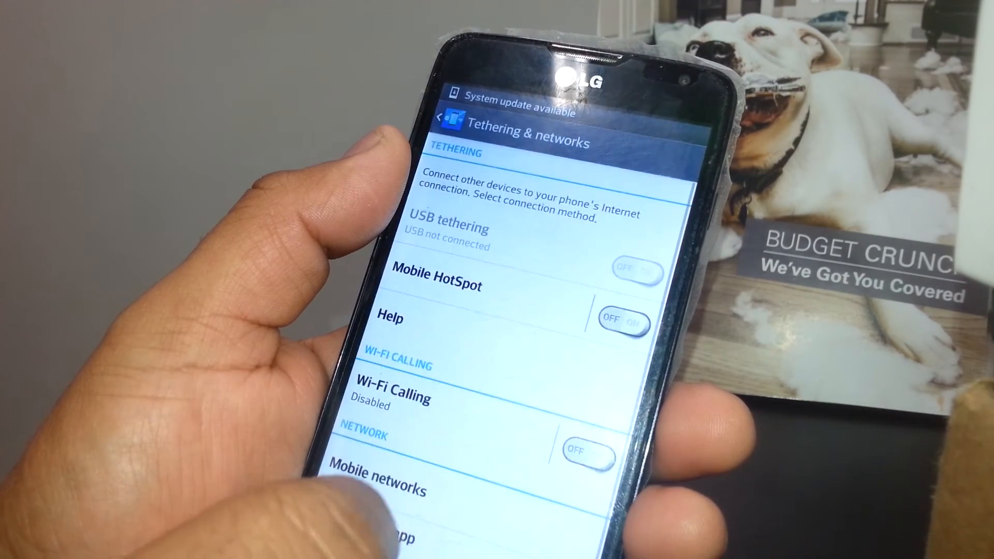
left_click(377, 488)
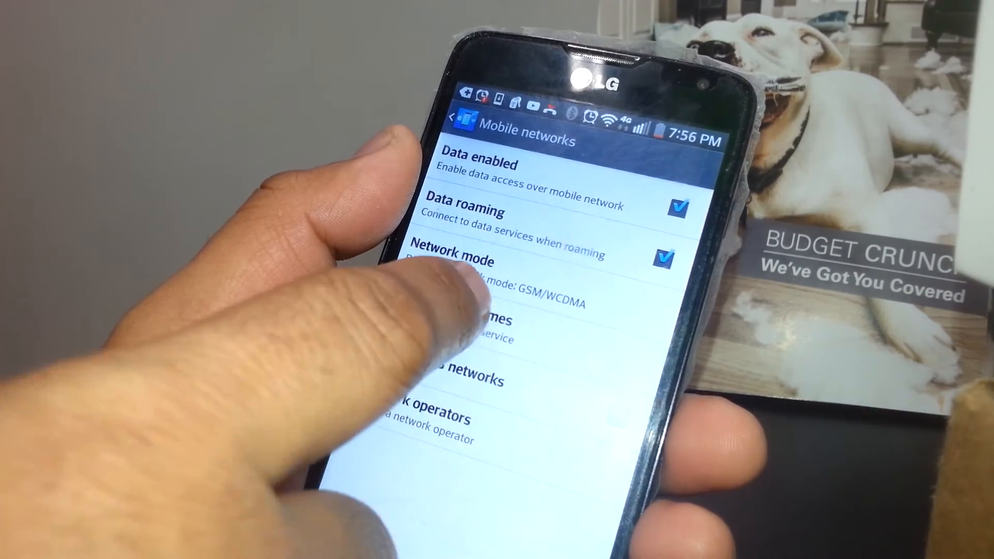
left_click(481, 323)
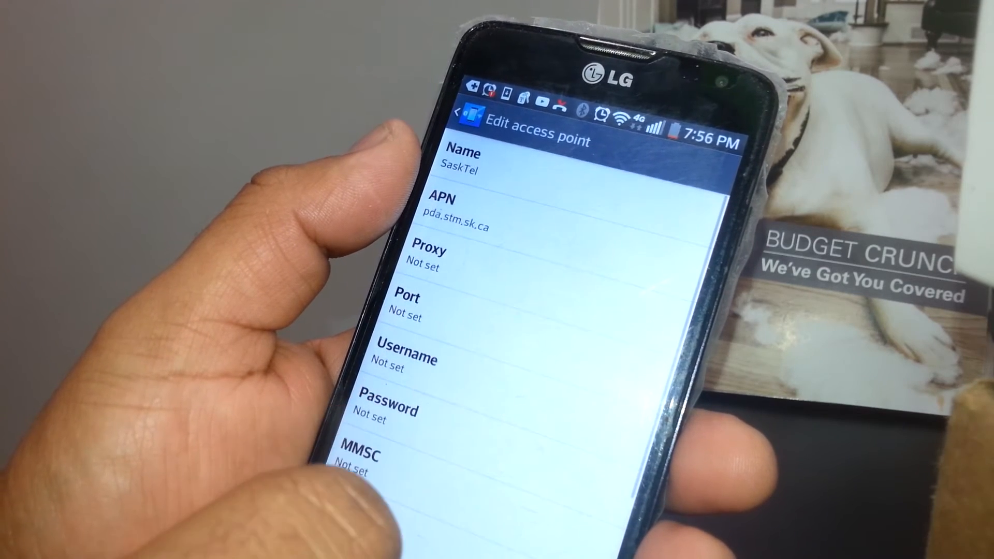
Clear the SaskTel access point's MMS port and MMS proxy values
scroll("down", 3)
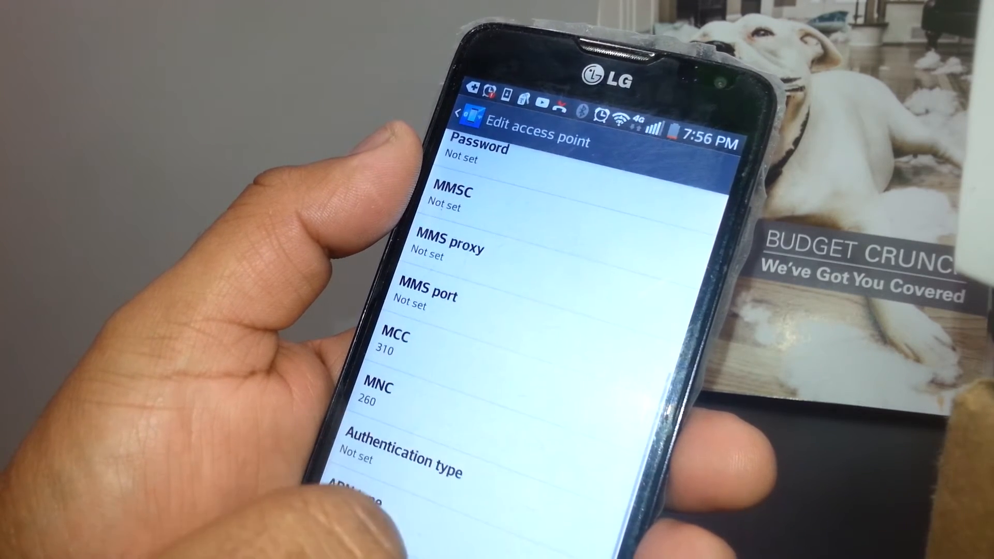
scroll("down", 3)
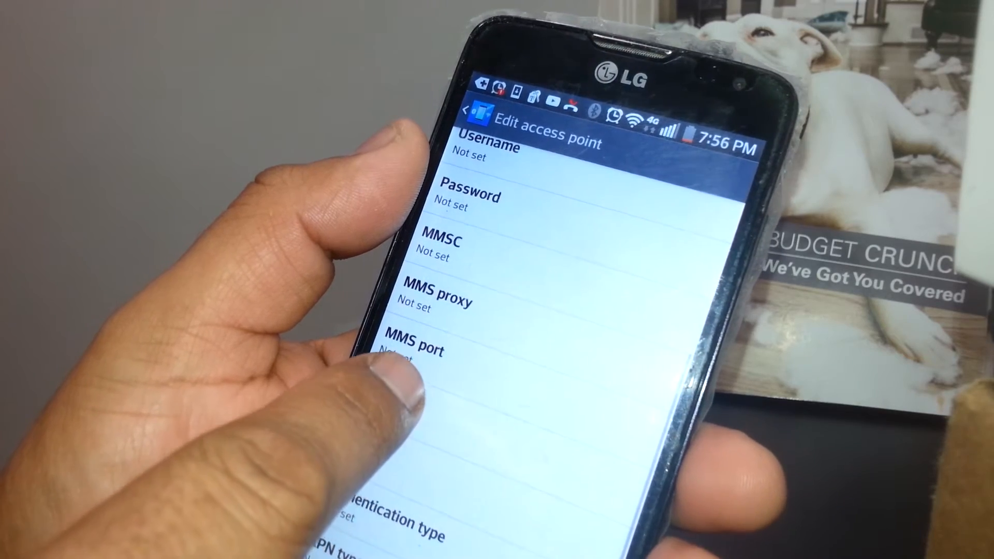
left_click(417, 346)
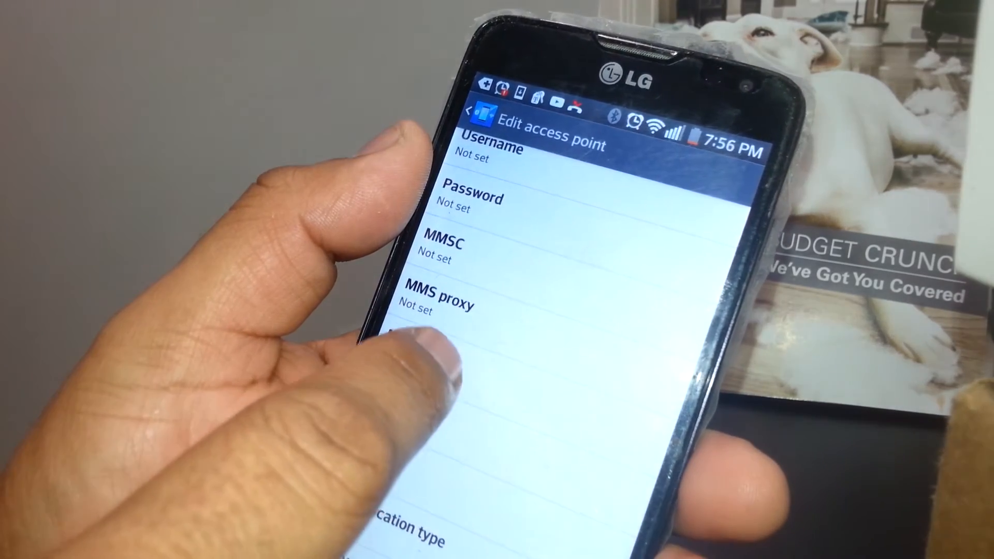
left_click(450, 304)
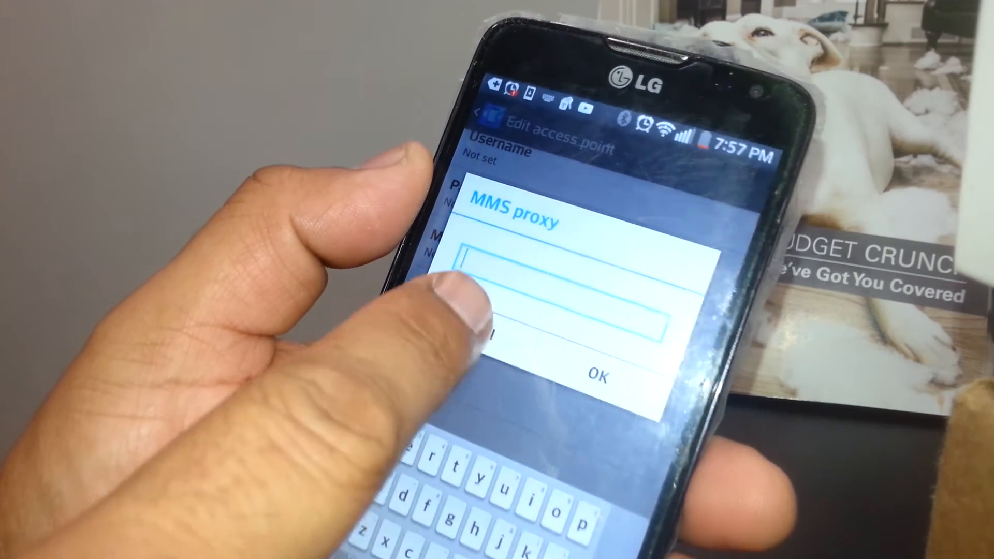
left_click(594, 374)
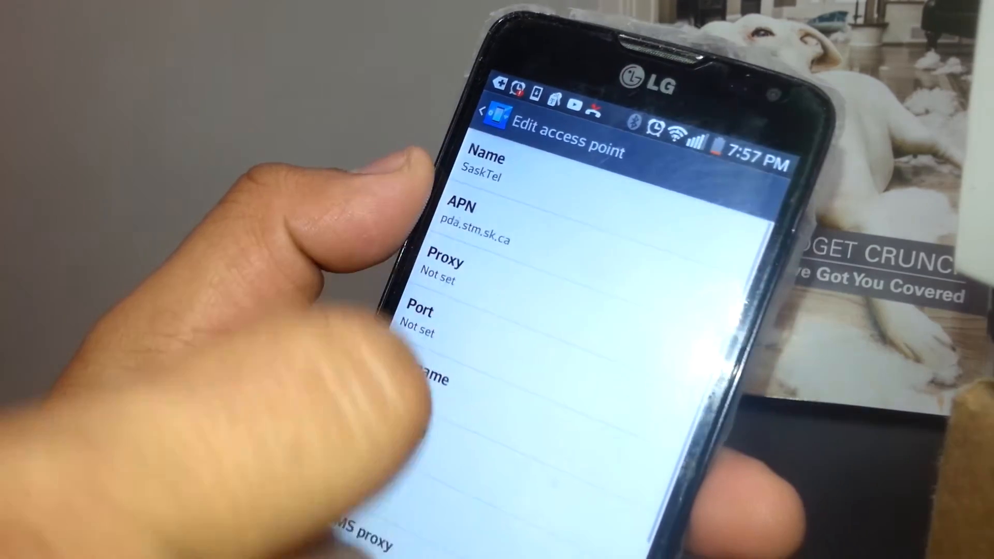
Scroll down the Edit access point list before leaving the editor
scroll("down", 3)
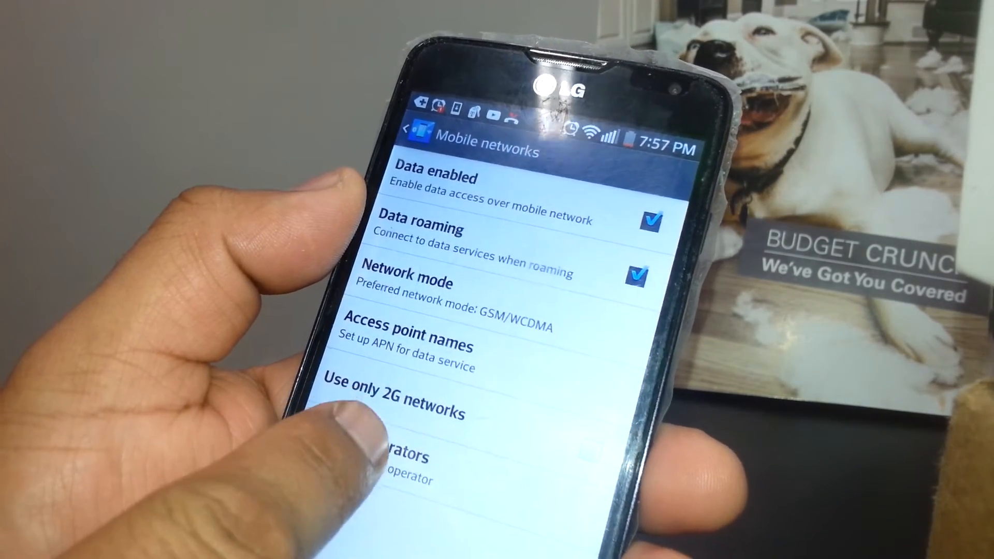
Search for available network operators manually, then show the preferred network mode choices
left_click(394, 457)
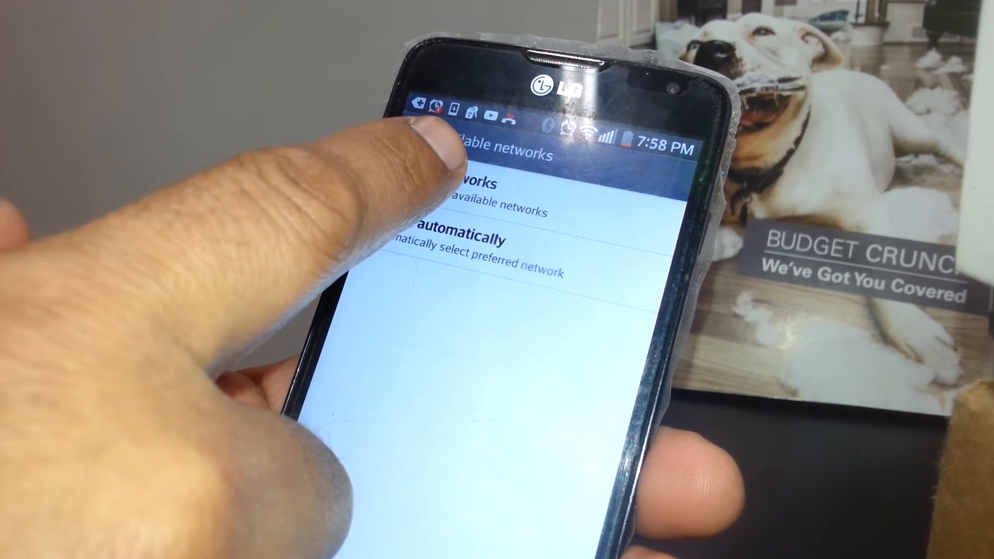
left_click(456, 190)
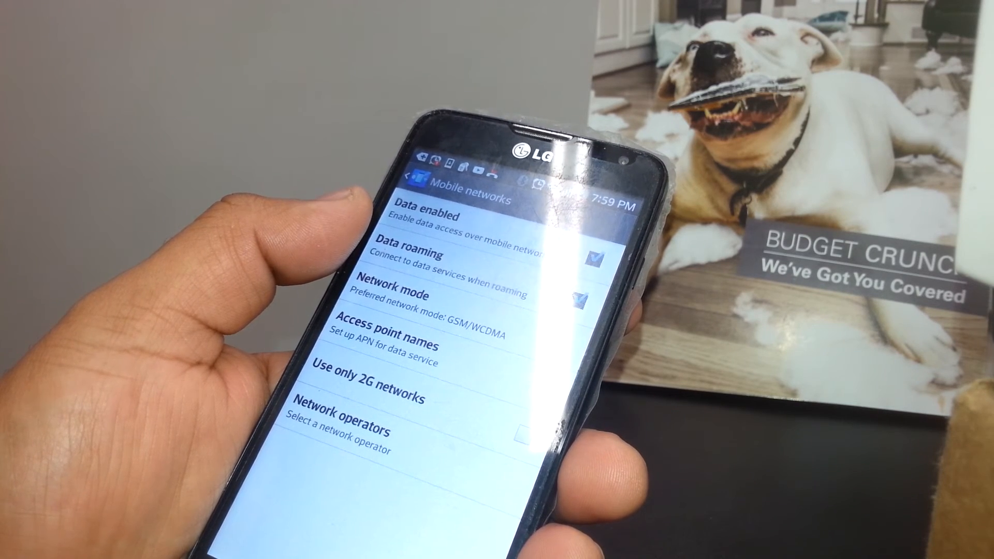
left_click(393, 302)
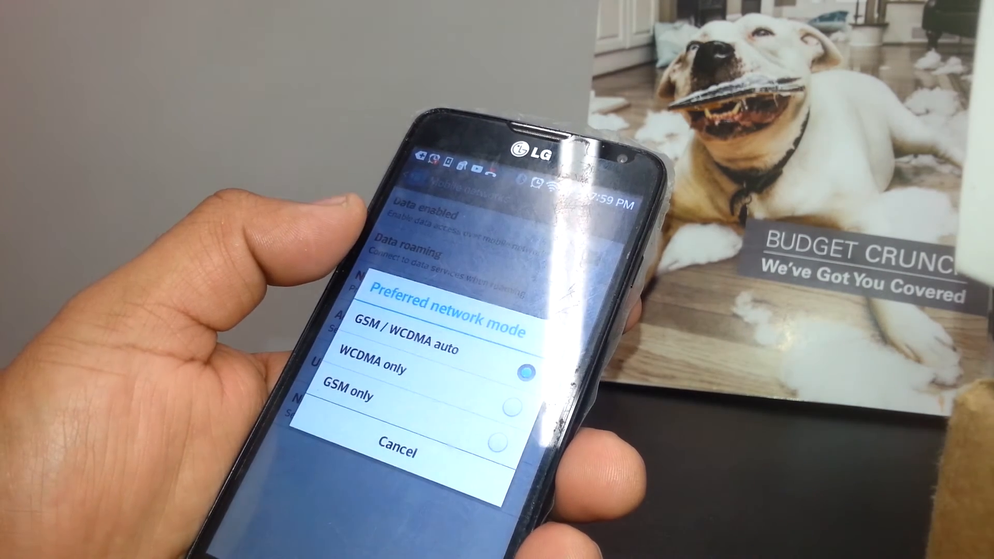